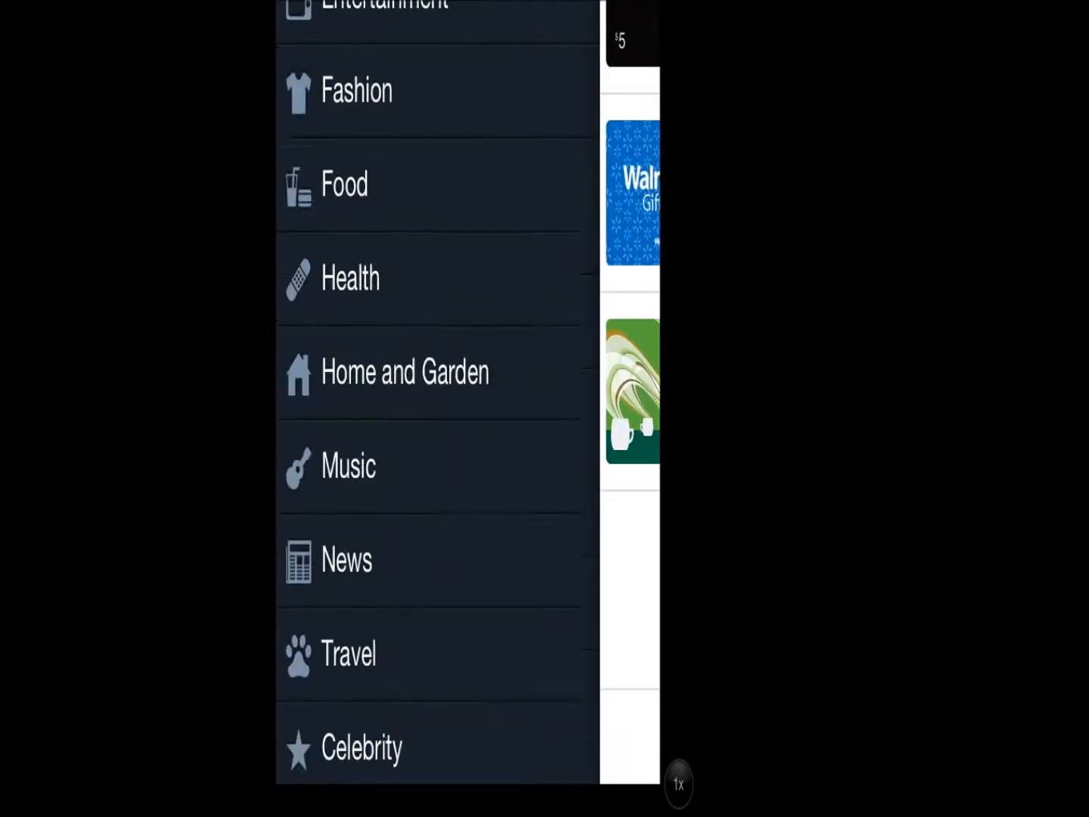
scroll(down, 3)
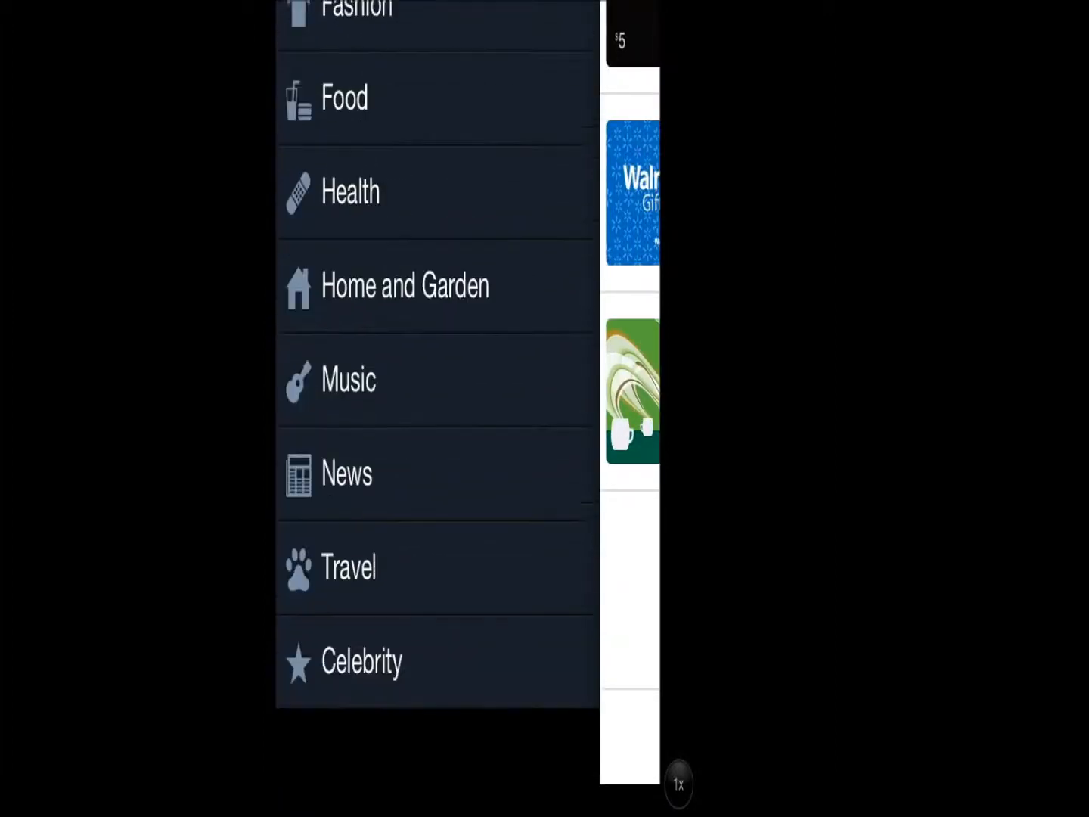
scroll(down, 3)
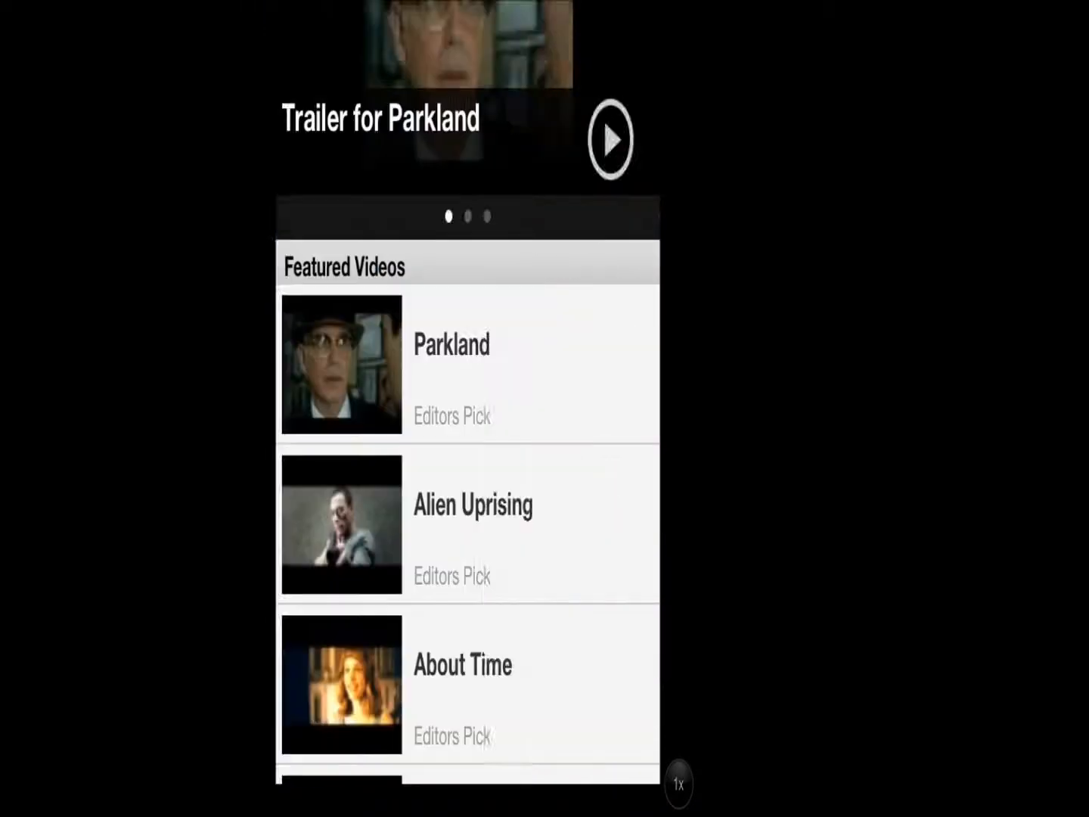
scroll(down, 3)
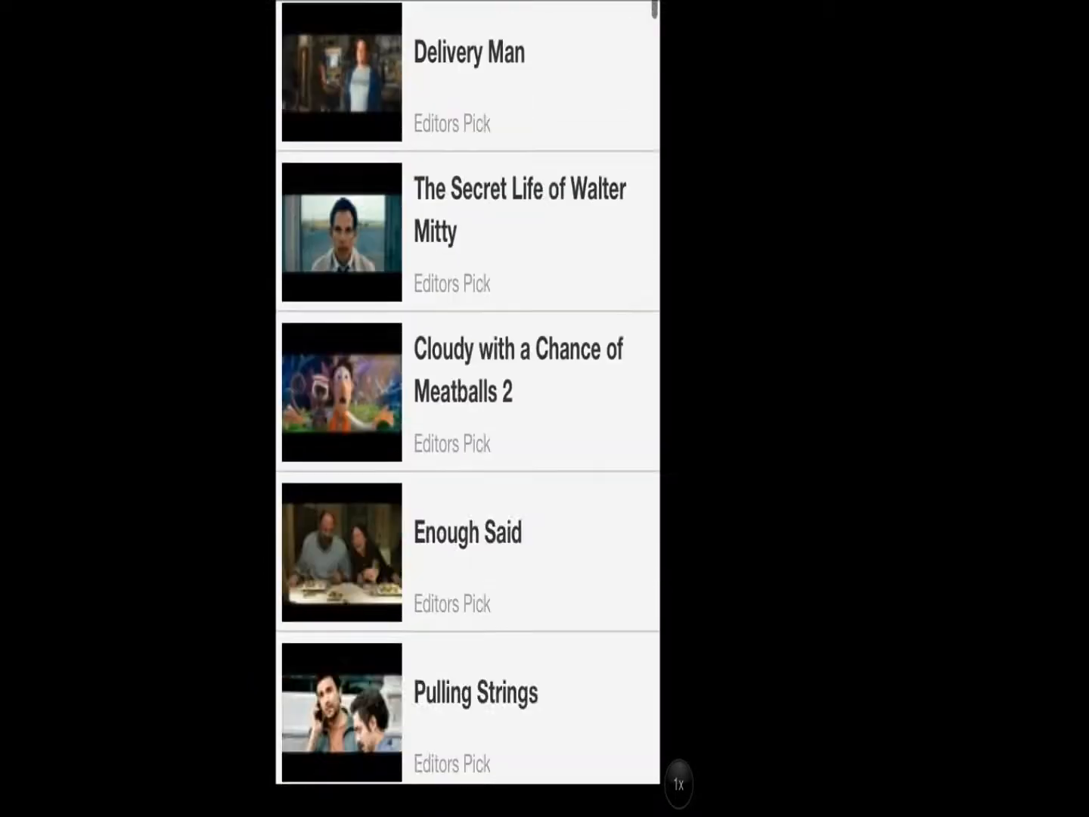
scroll(down, 3)
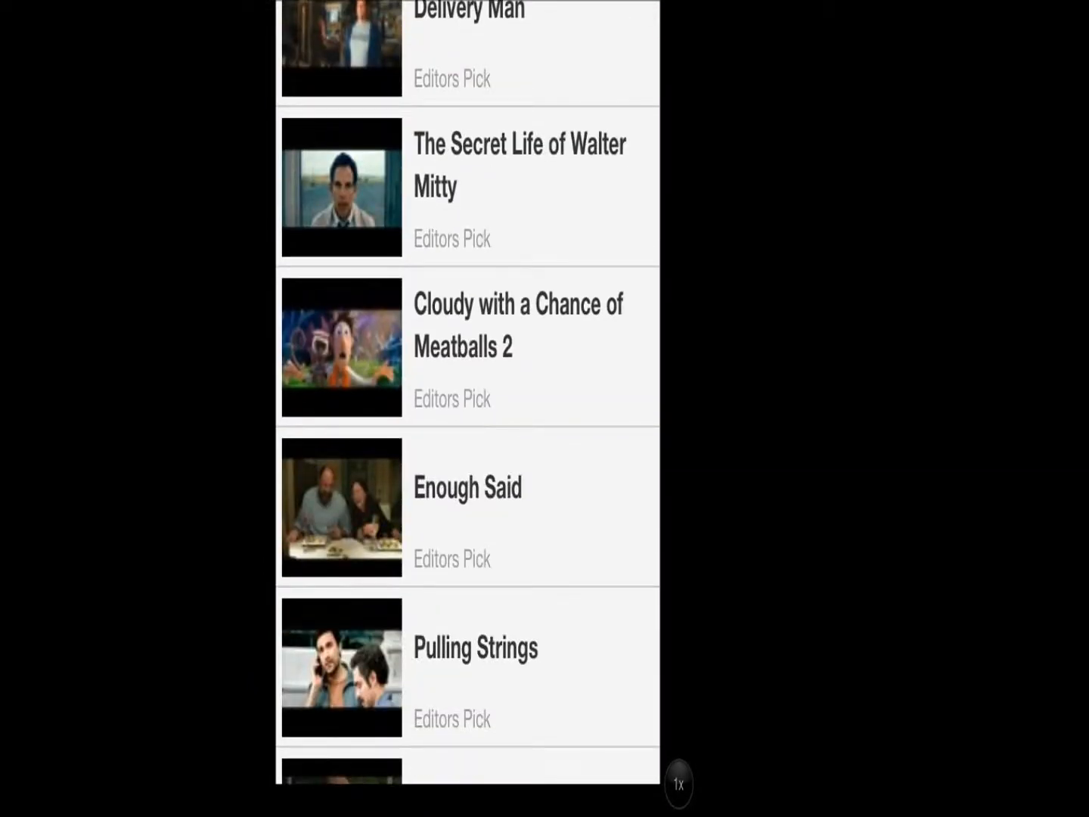